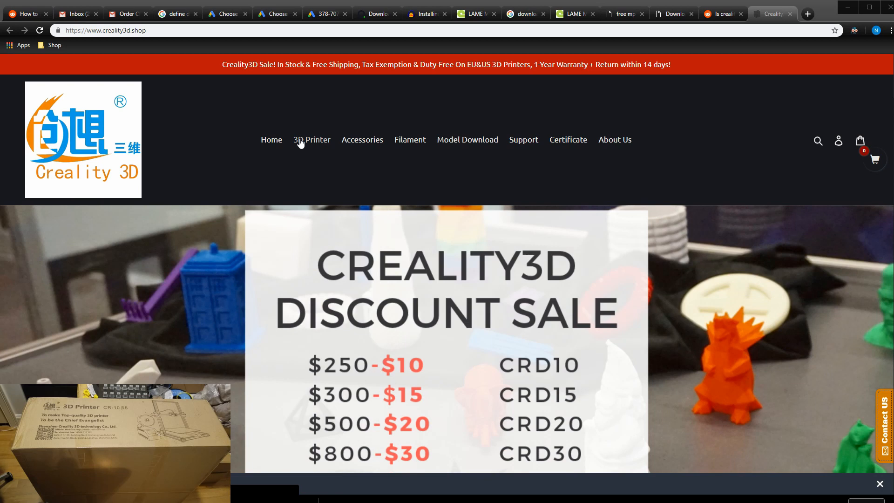
Step: Switch to the Reddit r/3Dprinting thread 'Is creality3d.shop a scam?' with the 'received' find still shown
left_click(807, 14)
type("received")
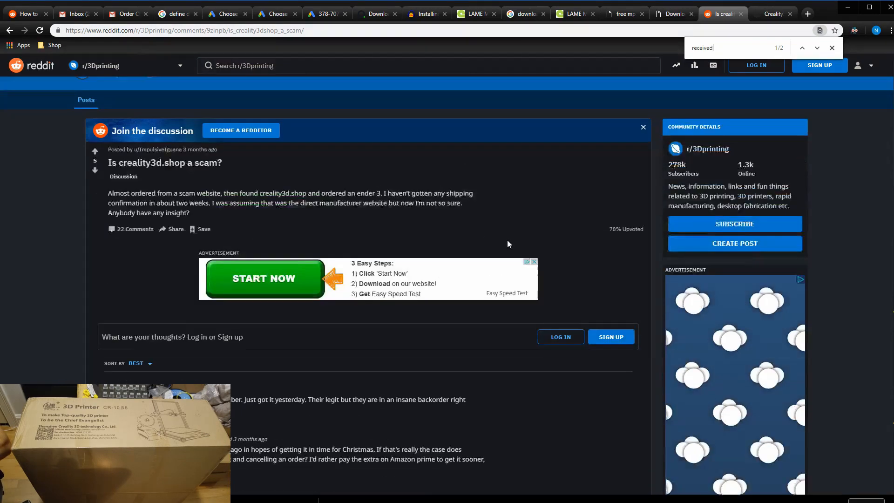
Step: Scroll down to the comment chain about backorders, week-long refunds and reordering through Amazon
scroll("down", 3)
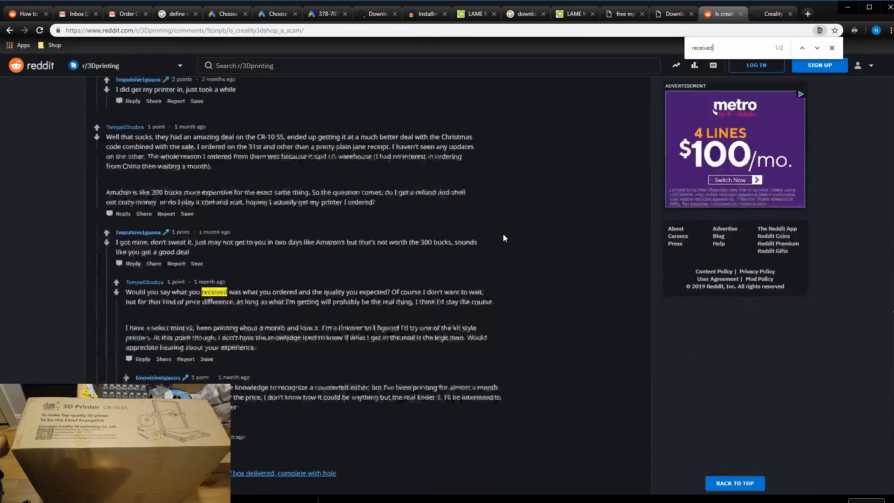
scroll("down", 3)
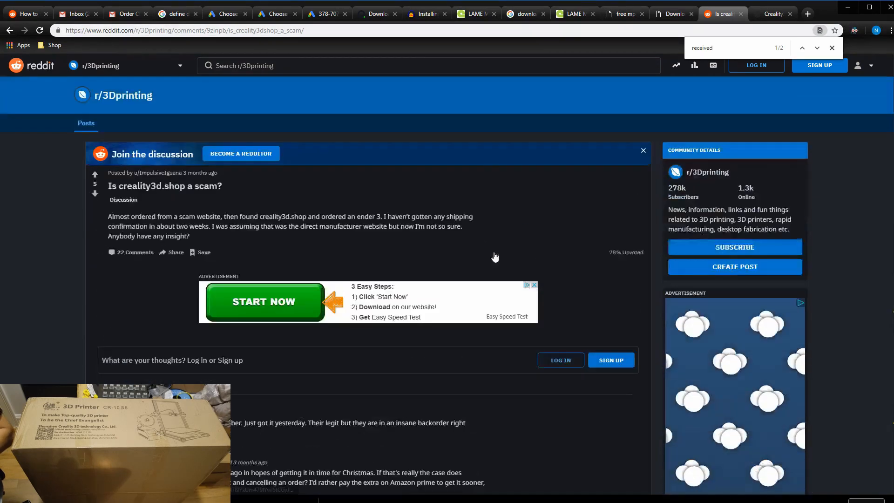
scroll("down", 3)
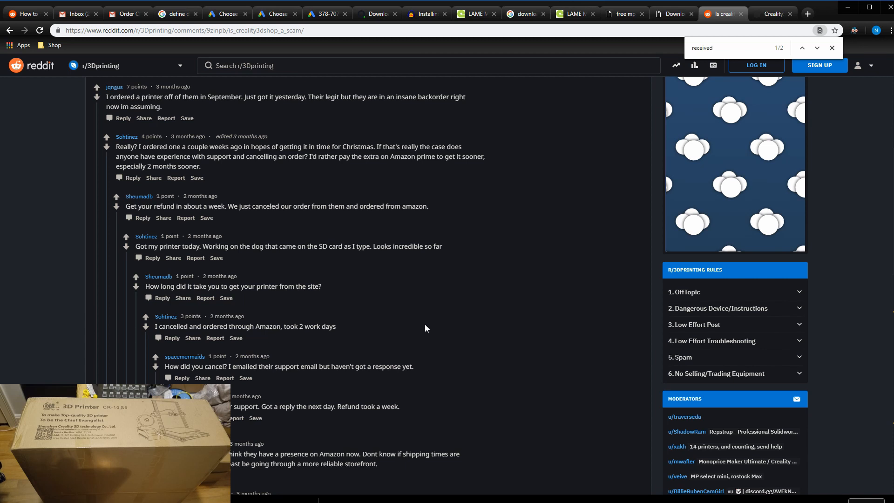
left_click(730, 47)
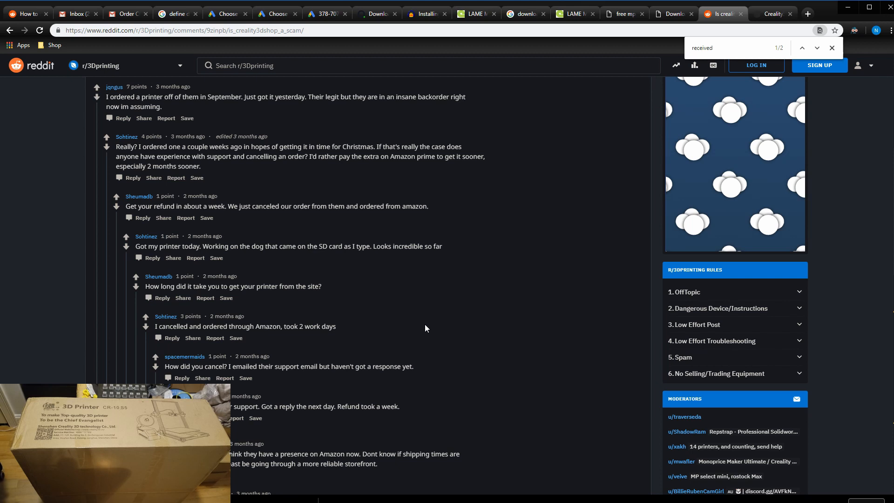
left_click(730, 48)
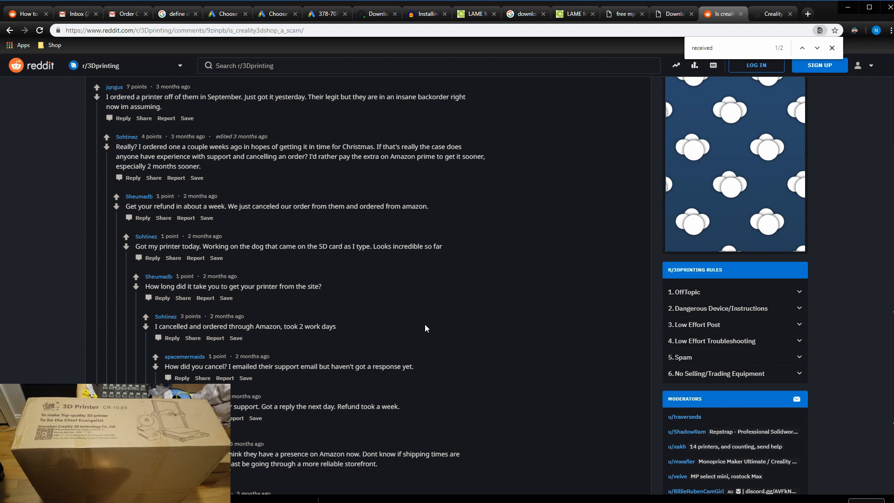
left_click(736, 48)
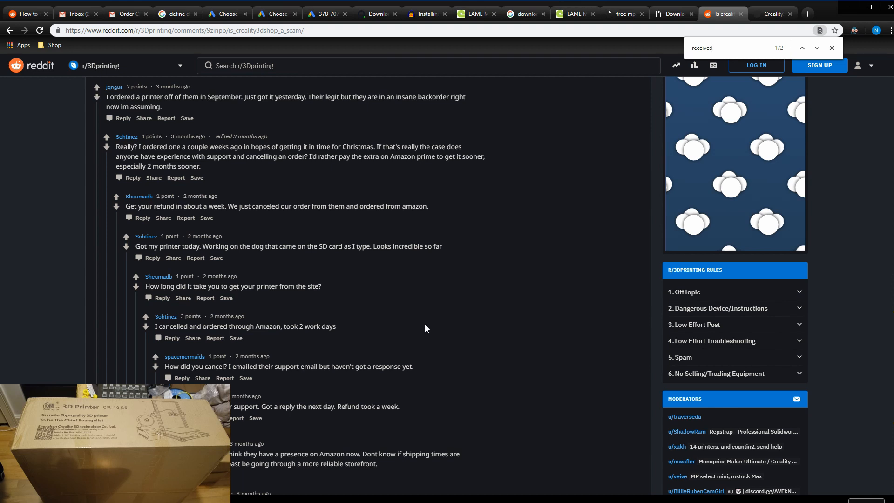